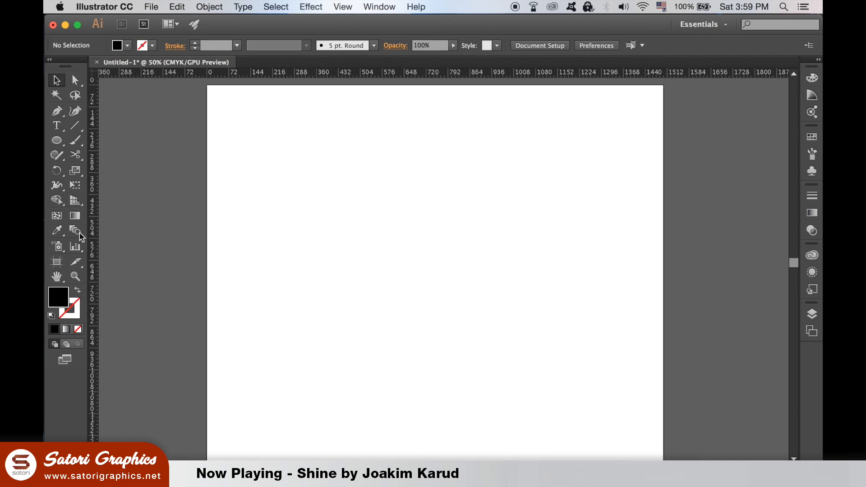
Step: Draw two overlapping black circles and intersect them in Pathfinder into a lens-shaped petal
{"action": "left_click_drag", "start_coordinate": [338, 223], "coordinate": [380, 255]}
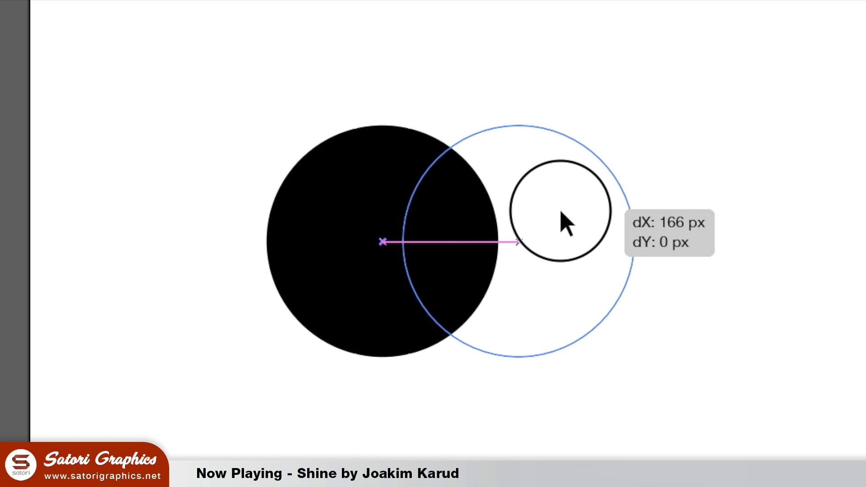
{"action": "left_click_drag", "start_coordinate": [566, 221], "coordinate": [547, 221]}
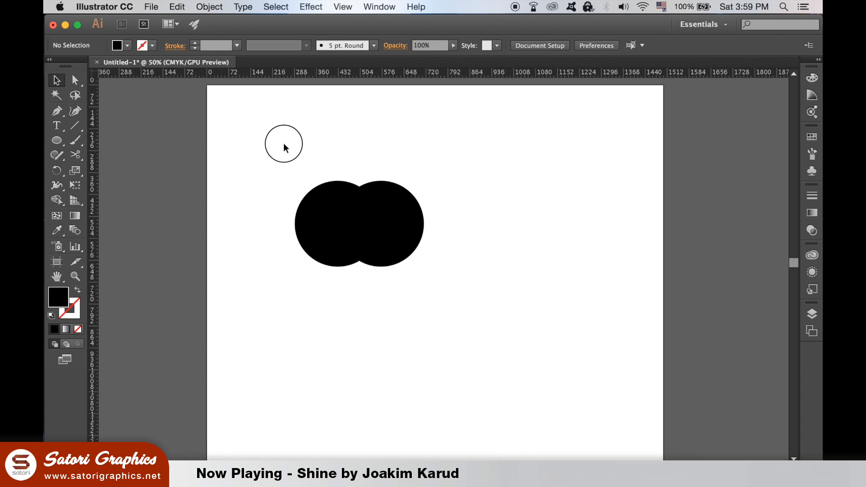
{"action": "left_click", "coordinate": [379, 6]}
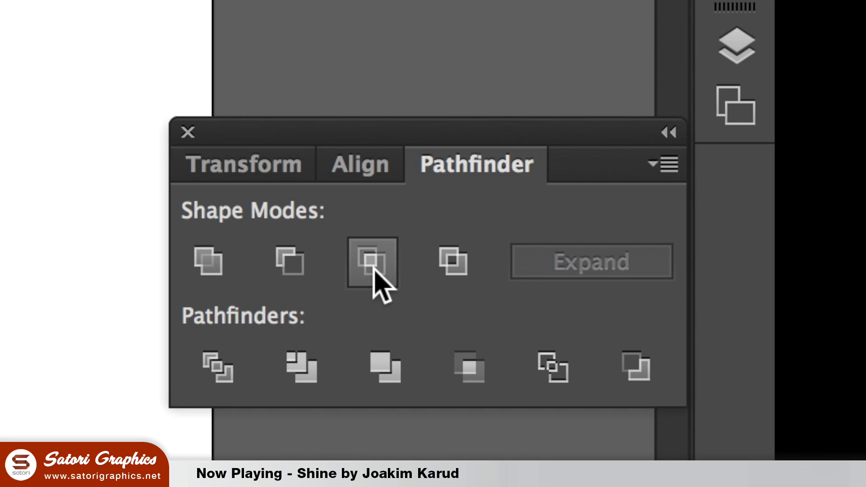
{"action": "left_click", "coordinate": [371, 261]}
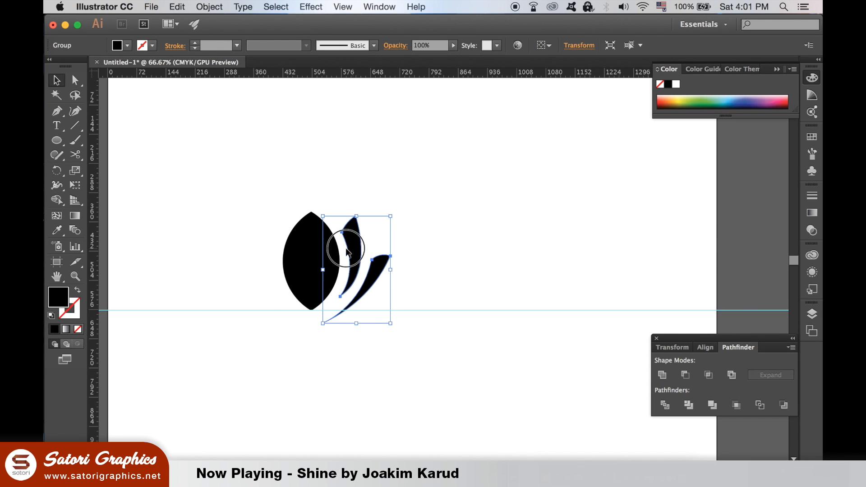
Step: Mirror the two curved side leaves with Reflect (Vertical, Copy) to complete the lotus
{"action": "left_click", "coordinate": [209, 6]}
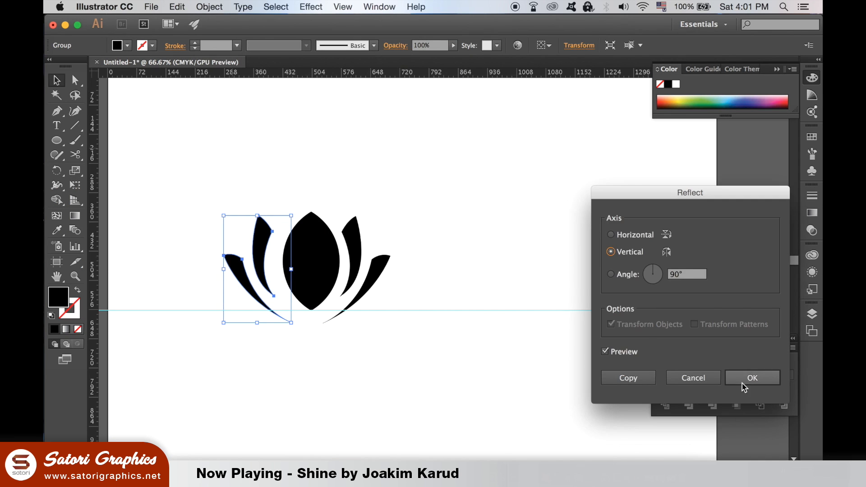
{"action": "left_click", "coordinate": [751, 378]}
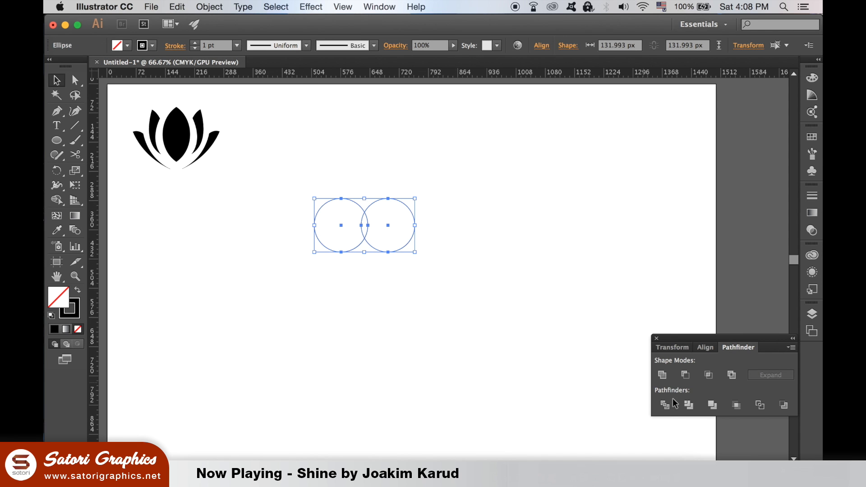
Step: Unite the two circles, add a vertical guide at their join and start the heart's bottom point with the Pen
{"action": "left_click", "coordinate": [661, 375]}
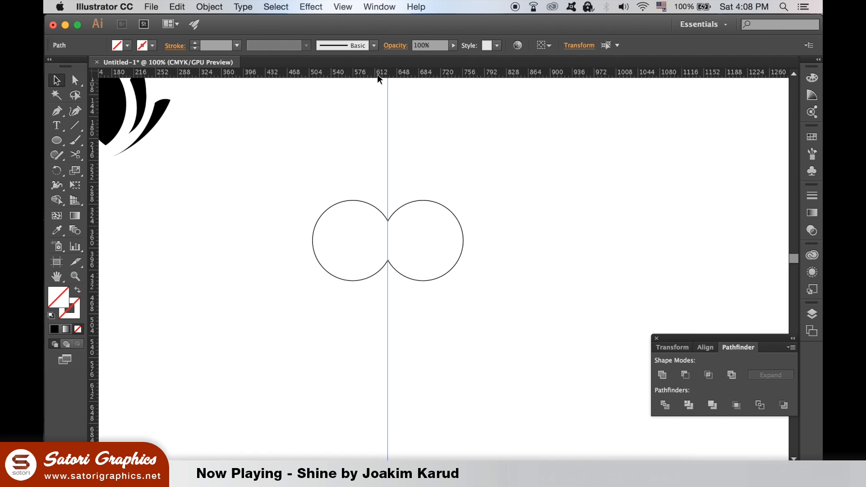
{"action": "left_click_drag", "start_coordinate": [379, 72], "coordinate": [387, 271]}
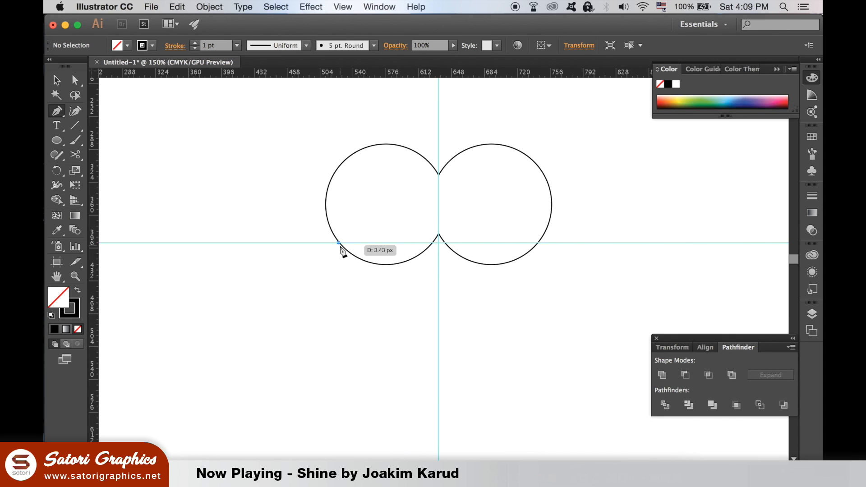
{"action": "left_click_drag", "start_coordinate": [336, 245], "coordinate": [432, 326]}
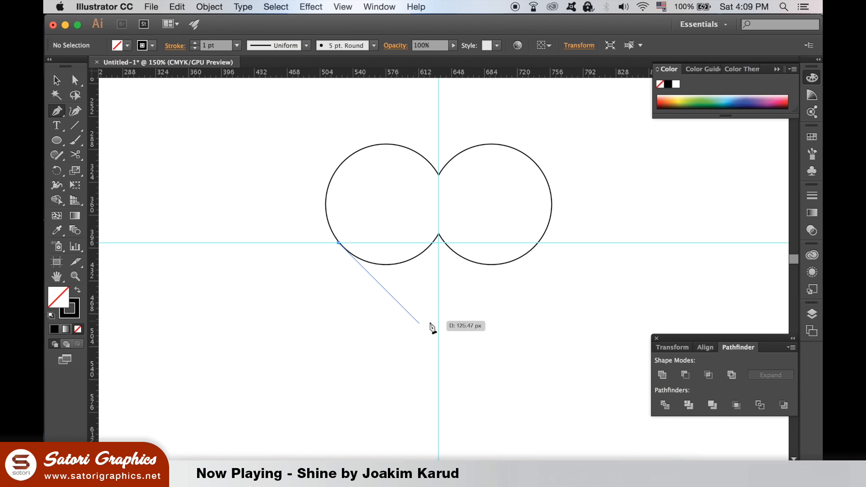
{"action": "mouse_move", "coordinate": [442, 348]}
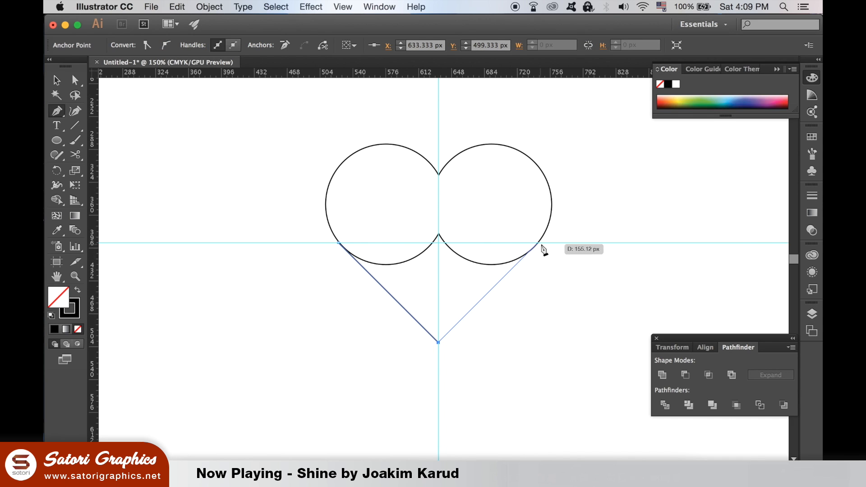
{"action": "mouse_move", "coordinate": [337, 251]}
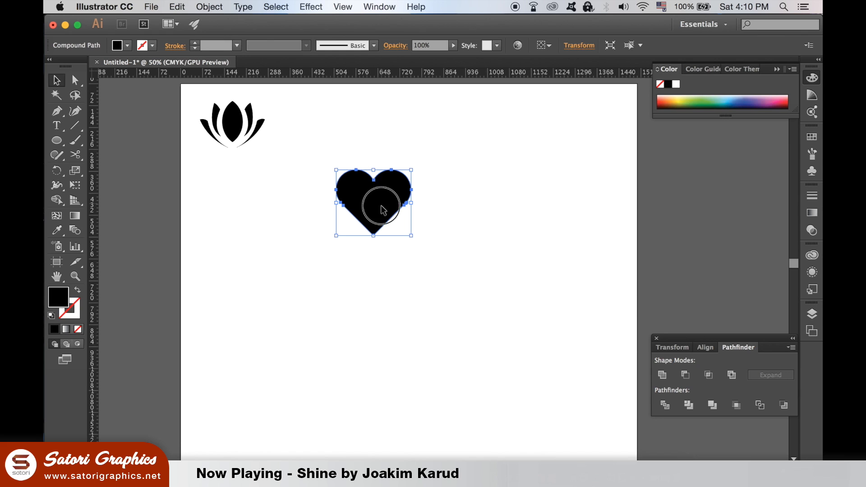
Step: Reflect the lower heart copy and align the hearts point to point for the clover
{"action": "left_click", "coordinate": [208, 6]}
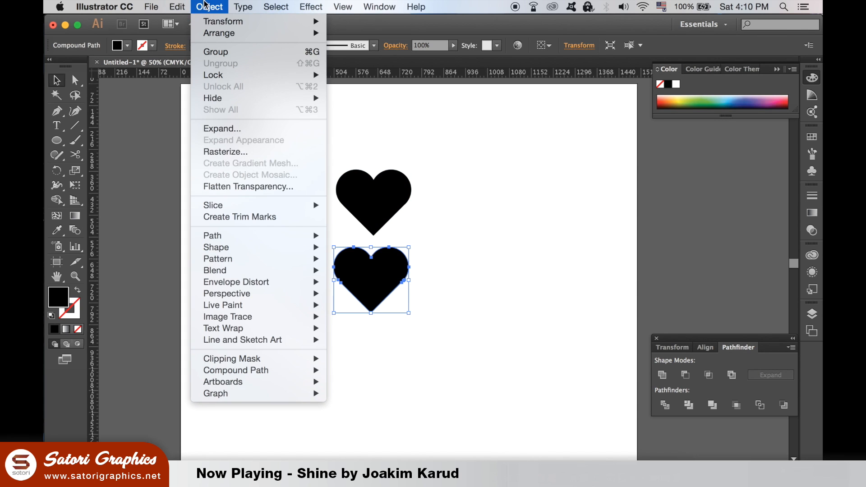
{"action": "mouse_move", "coordinate": [224, 21]}
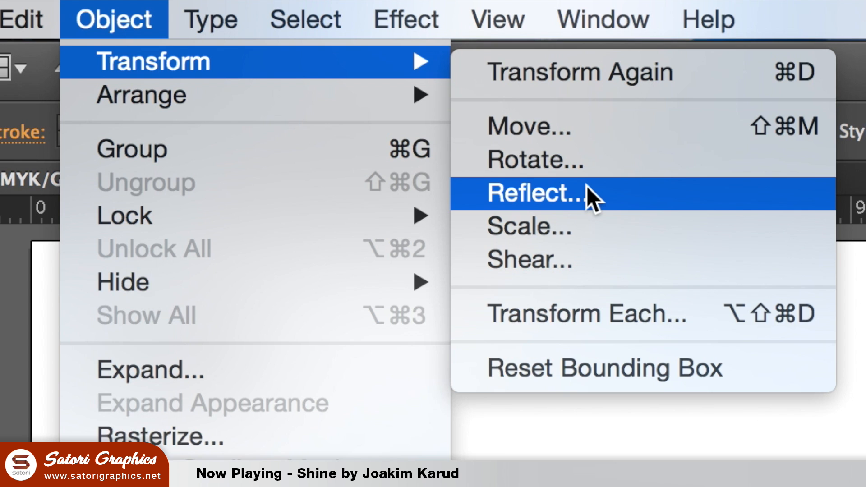
{"action": "left_click", "coordinate": [530, 193]}
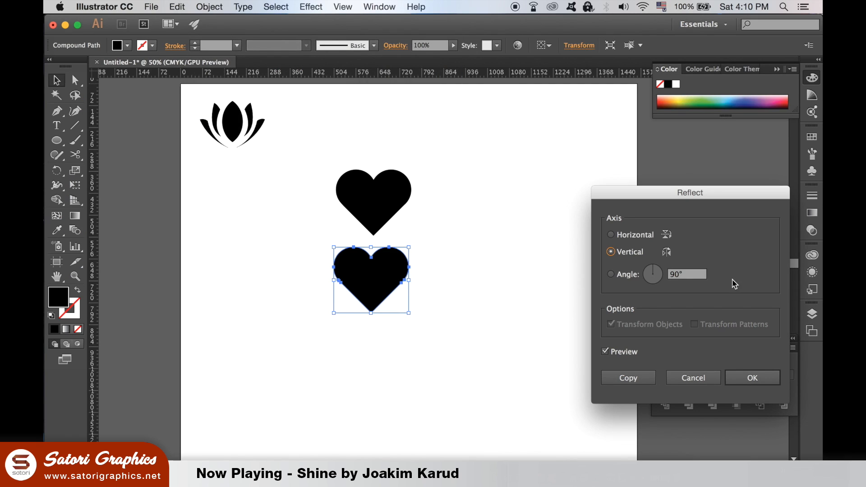
{"action": "left_click", "coordinate": [752, 377]}
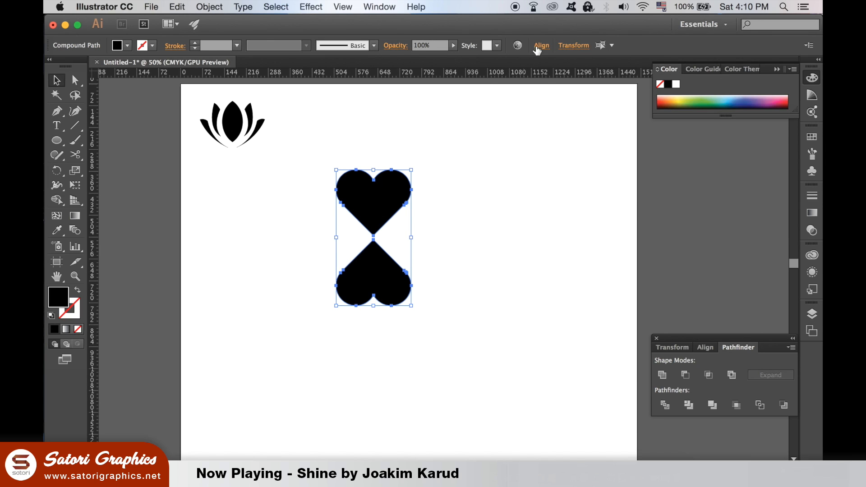
{"action": "left_click", "coordinate": [541, 45]}
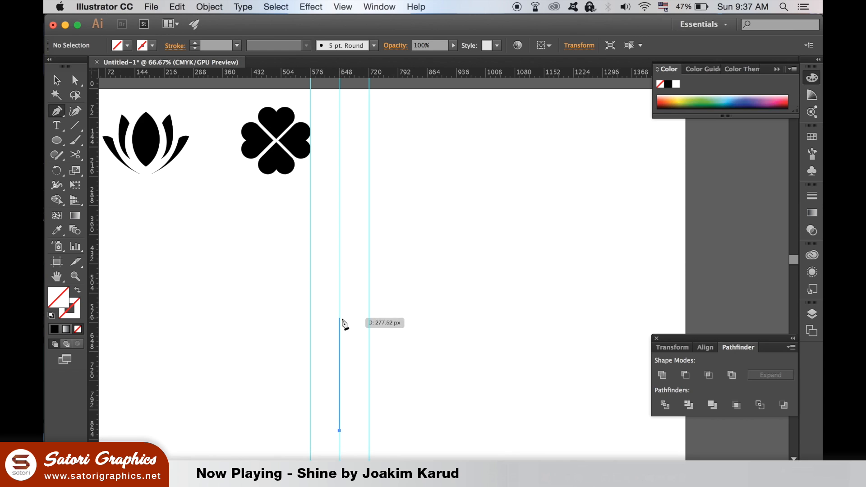
Step: Add a guide, rotate-copy the teardrop petal 45° and repeat with Cmd+D toward eight petals
{"action": "left_click_drag", "start_coordinate": [339, 318], "coordinate": [407, 321]}
{"action": "type", "text": "45"}
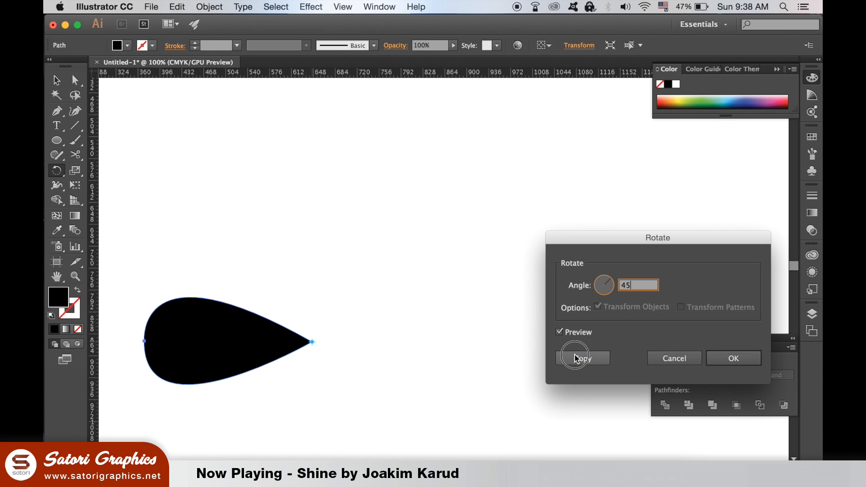
{"action": "left_click", "coordinate": [583, 358]}
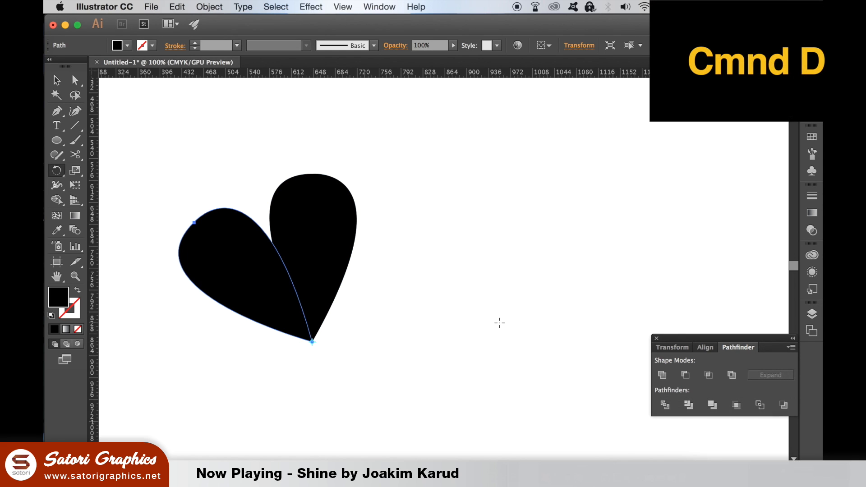
{"action": "key", "text": "cmd+d"}
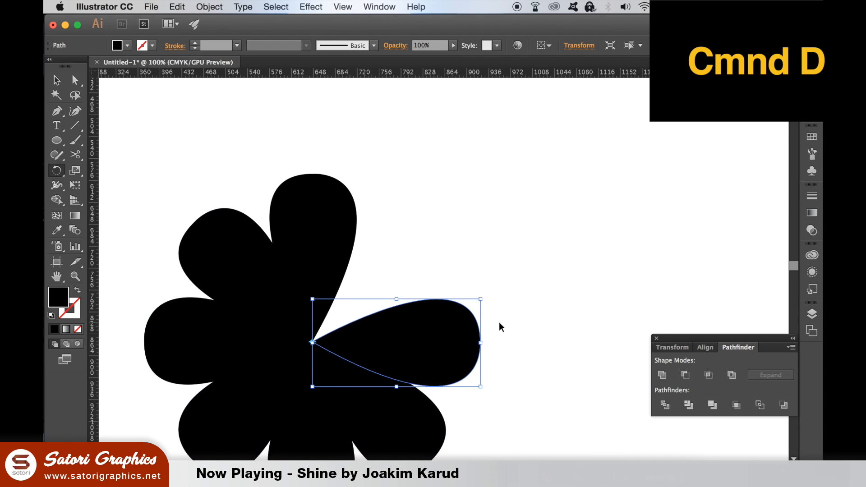
{"action": "key", "text": "cmd+d"}
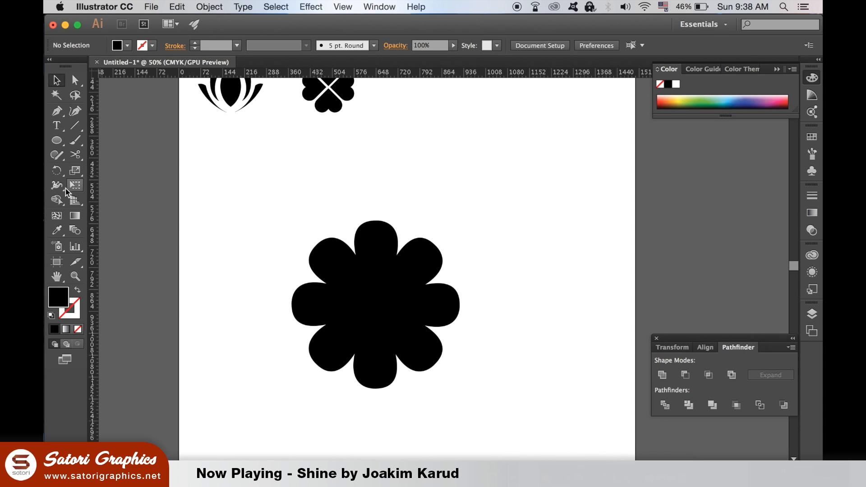
Step: Draw a small black circle with the Ellipse tool and centre it on the eight-petal flower
{"action": "left_click", "coordinate": [56, 140]}
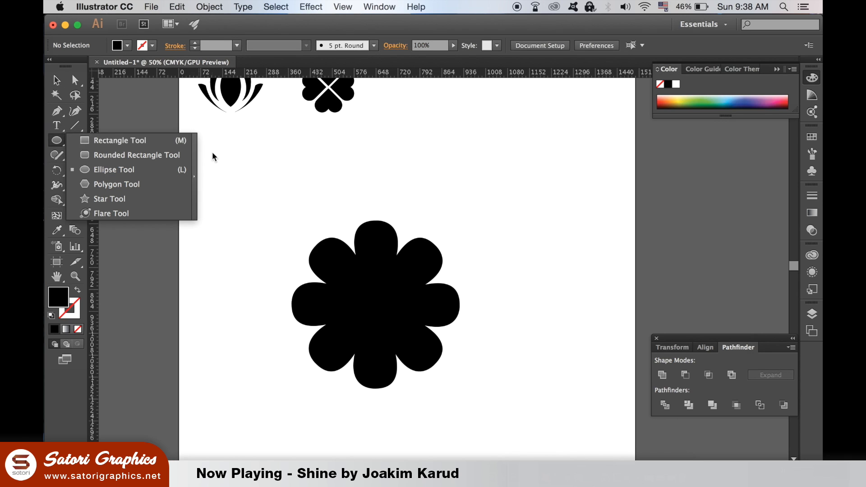
{"action": "left_click", "coordinate": [119, 140]}
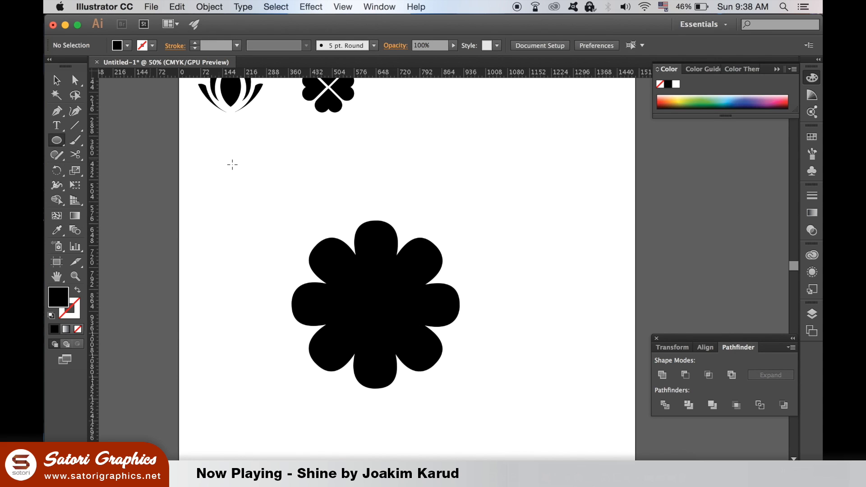
{"action": "left_click_drag", "start_coordinate": [232, 166], "coordinate": [268, 205]}
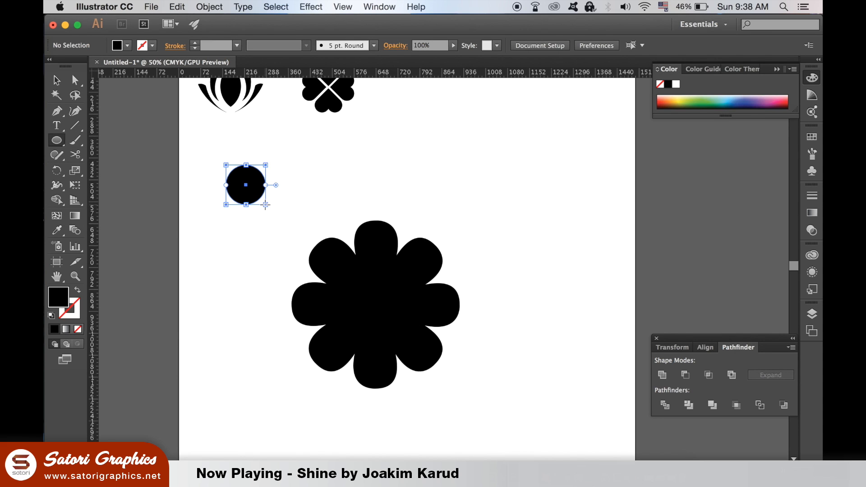
{"action": "left_click", "coordinate": [332, 193]}
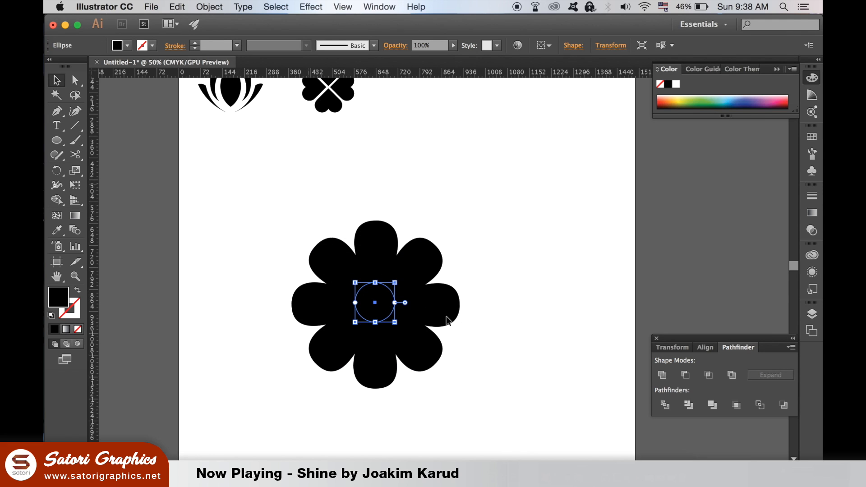
{"action": "left_click", "coordinate": [540, 45]}
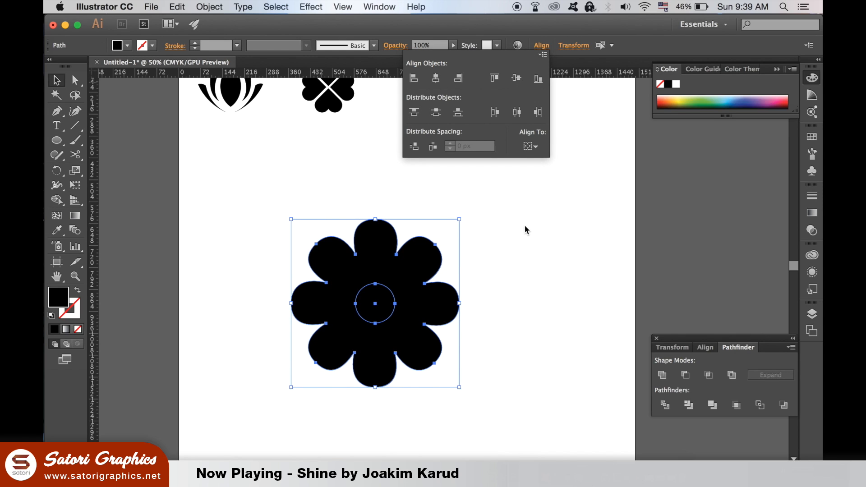
{"action": "left_click", "coordinate": [525, 230]}
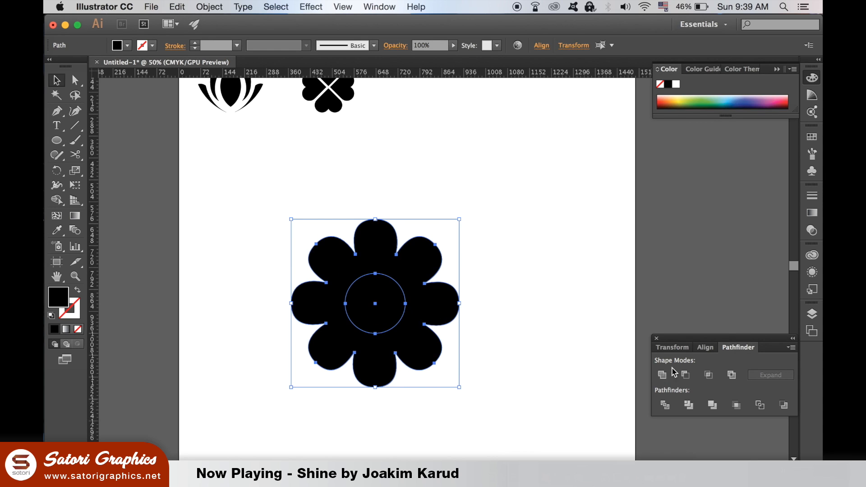
Step: Cut the centre circle out of the flower with Pathfinder Minus Front and deselect
{"action": "left_click", "coordinate": [661, 374]}
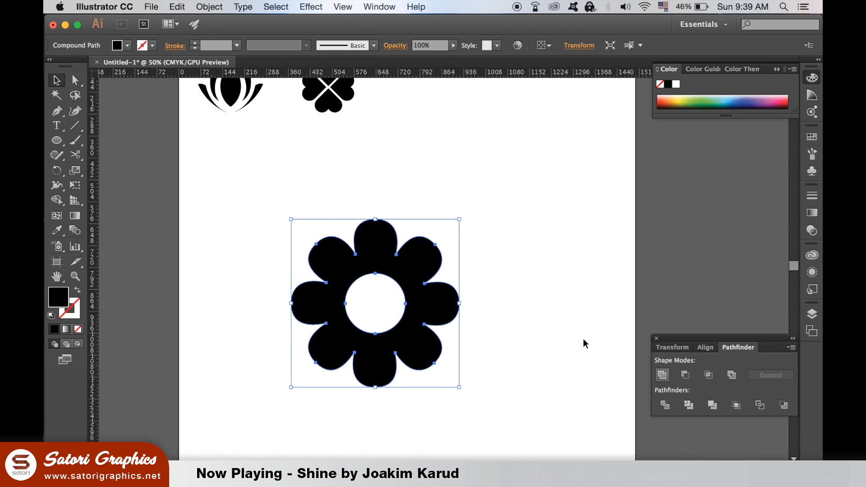
{"action": "left_click", "coordinate": [585, 343]}
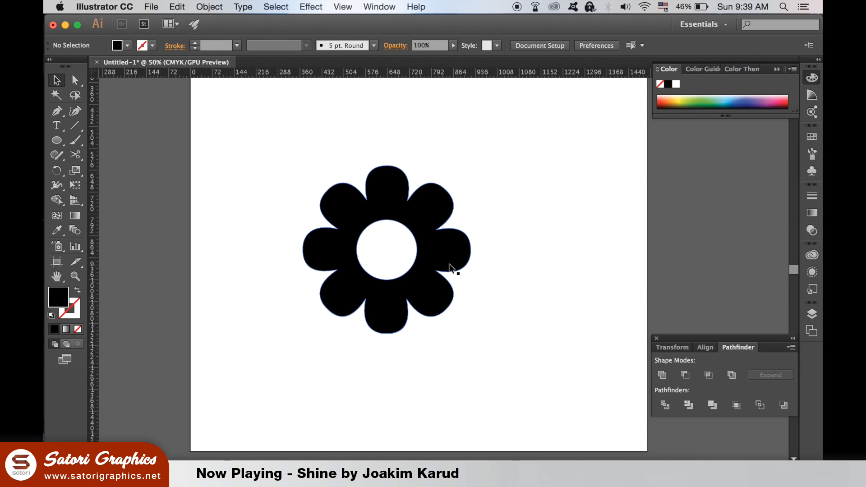
{"action": "left_click", "coordinate": [56, 140]}
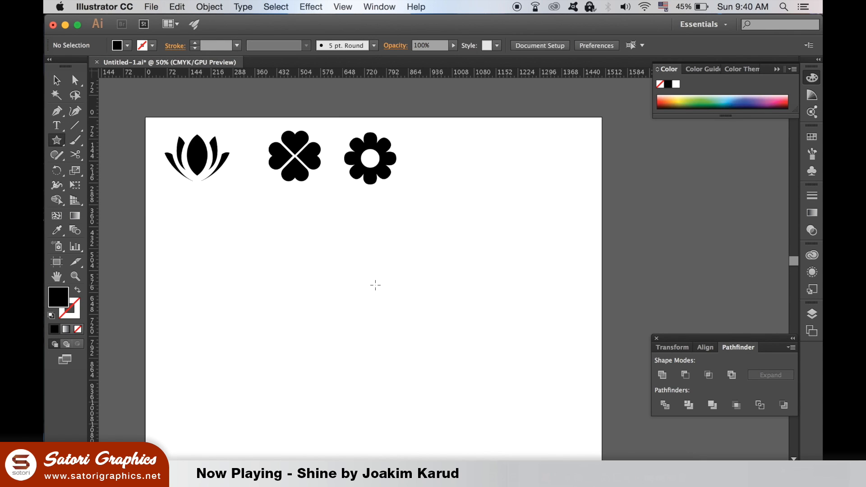
Step: Draw a five-point star, enlarge it to icon size and apply Round Corners from Effect > Stylize
{"action": "left_click_drag", "start_coordinate": [376, 286], "coordinate": [376, 271]}
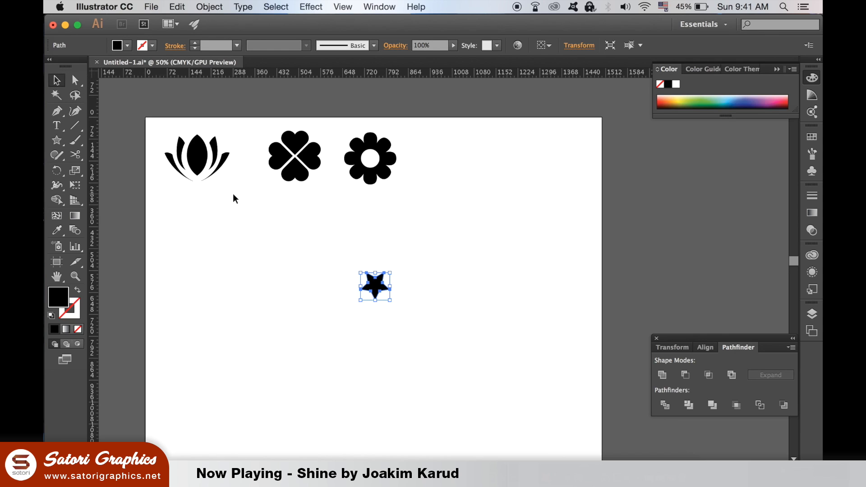
{"action": "mouse_move", "coordinate": [387, 302]}
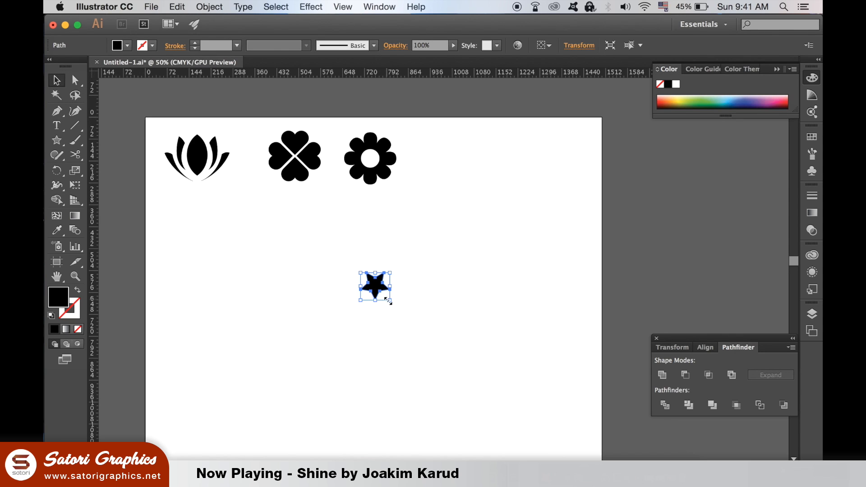
{"action": "left_click_drag", "start_coordinate": [390, 301], "coordinate": [452, 358]}
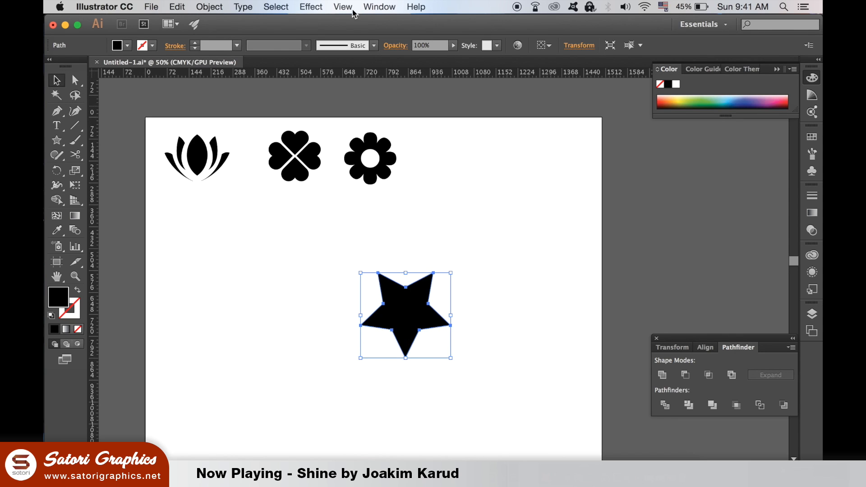
{"action": "left_click", "coordinate": [310, 6]}
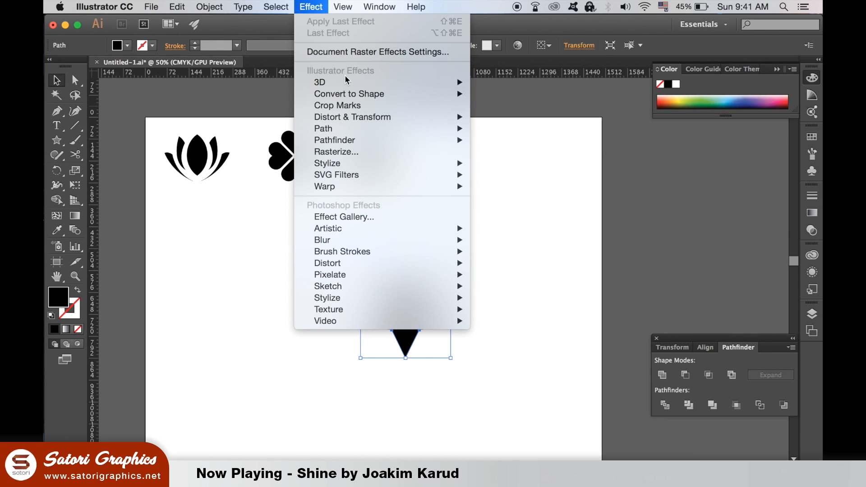
{"action": "mouse_move", "coordinate": [326, 164]}
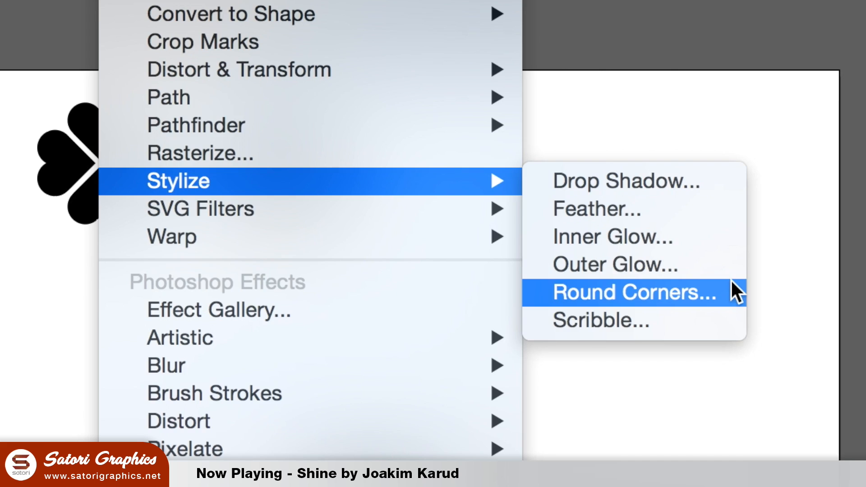
{"action": "left_click", "coordinate": [630, 292]}
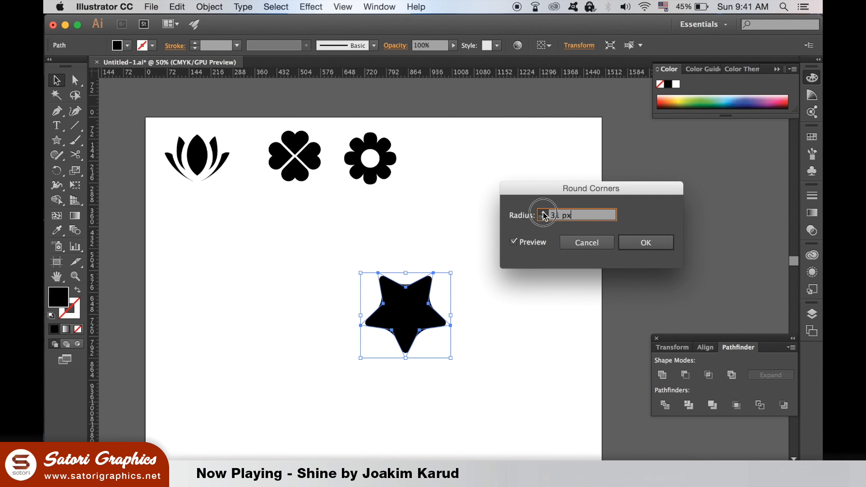
{"action": "left_click", "coordinate": [645, 243]}
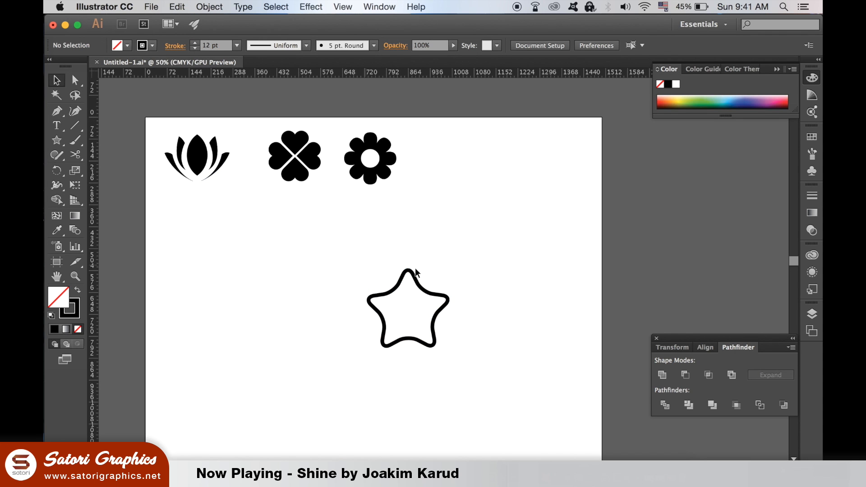
{"action": "left_click", "coordinate": [425, 302]}
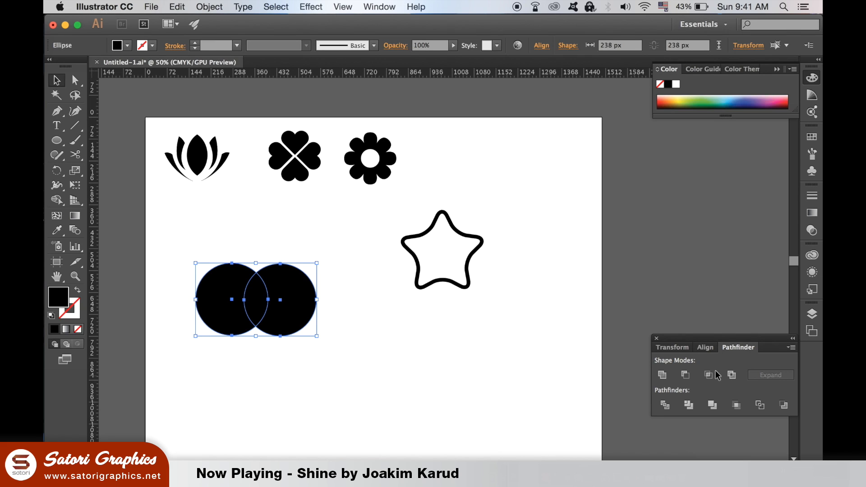
Step: Intersect two circles into a lens, rotate-copy it in 72° steps and move the five-petal flower into the star
{"action": "left_click", "coordinate": [708, 375]}
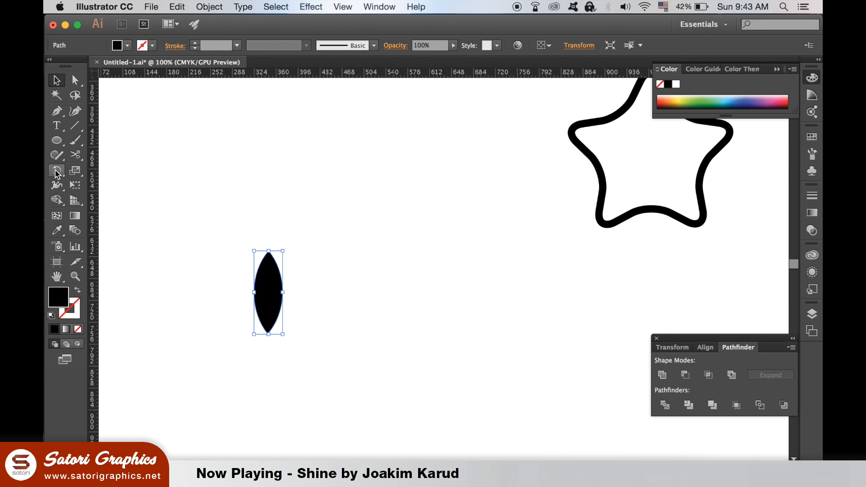
{"action": "left_click", "coordinate": [56, 171]}
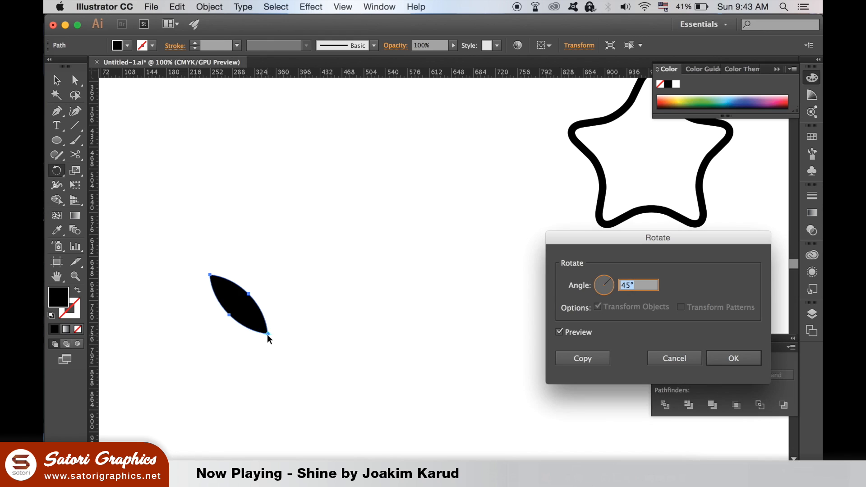
{"action": "type", "text": "72"}
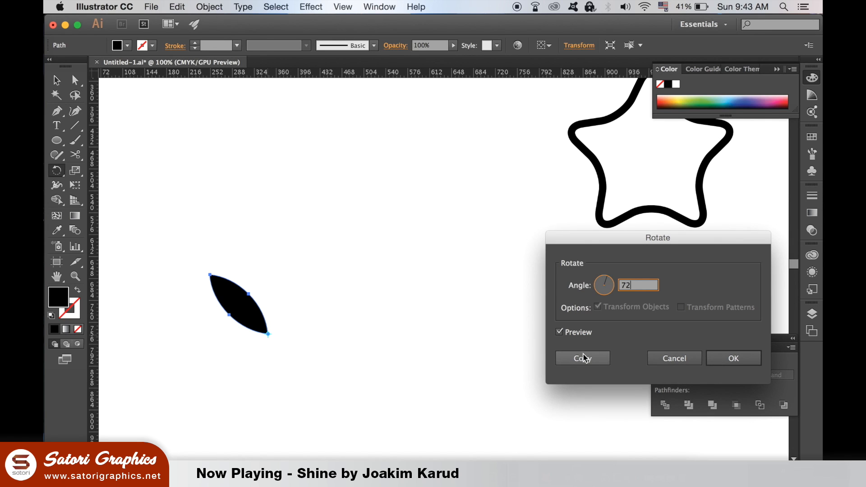
{"action": "left_click", "coordinate": [582, 358]}
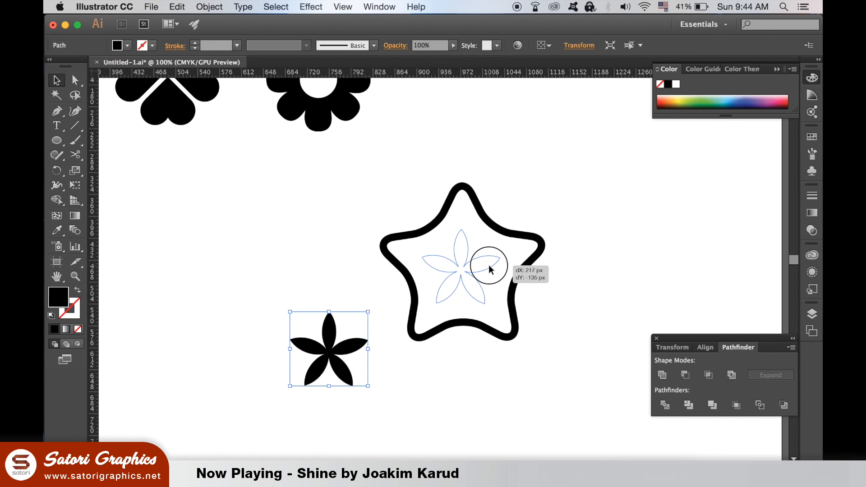
{"action": "left_click_drag", "start_coordinate": [328, 349], "coordinate": [462, 268]}
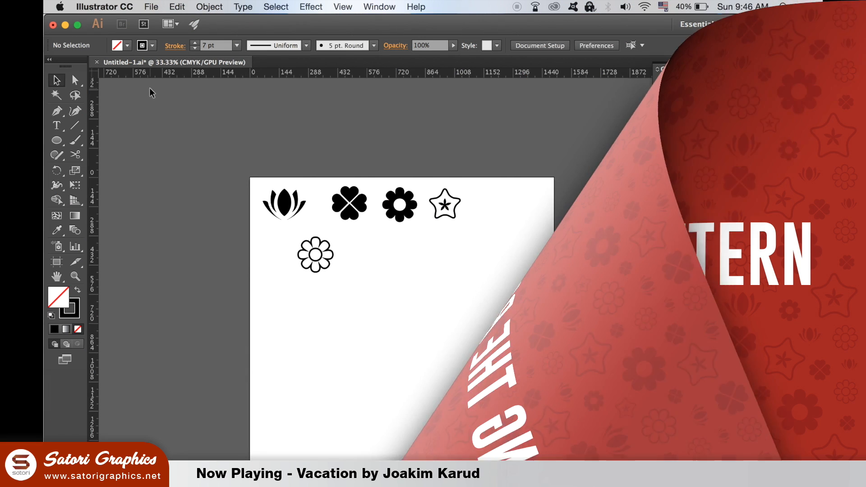
Step: Create a new document with Width 1366 px and Height 768 px
{"action": "left_click", "coordinate": [150, 6]}
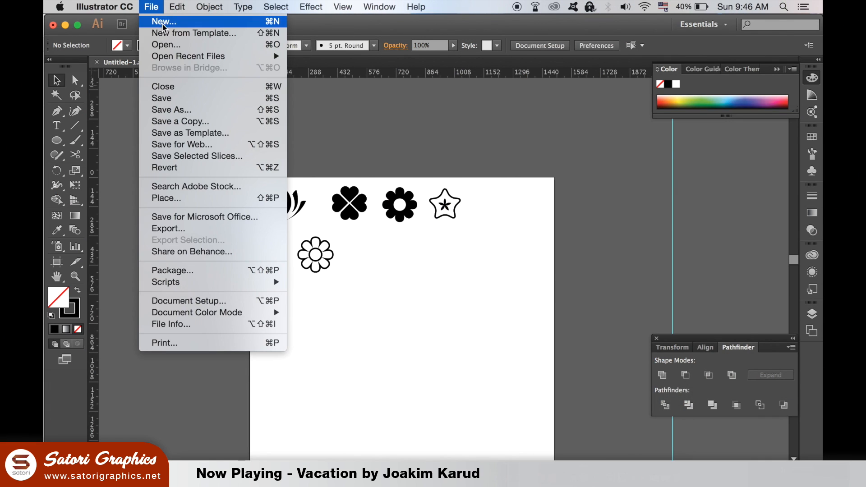
{"action": "left_click", "coordinate": [162, 20]}
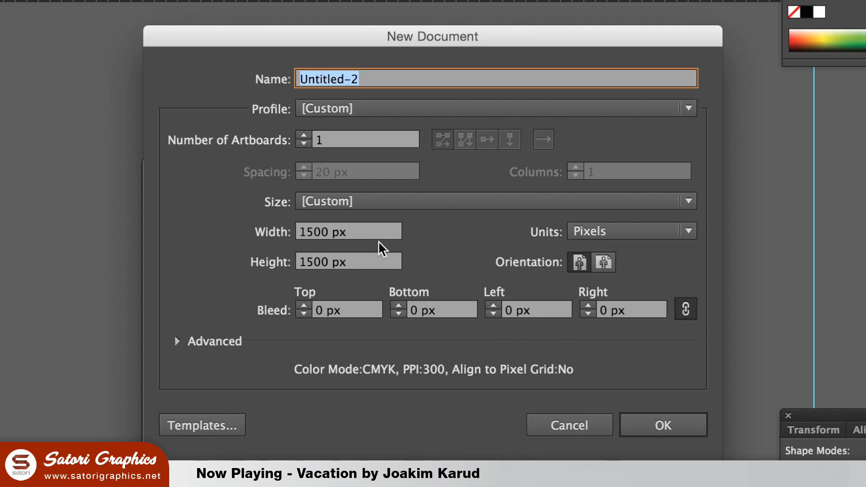
{"action": "type", "text": "13"}
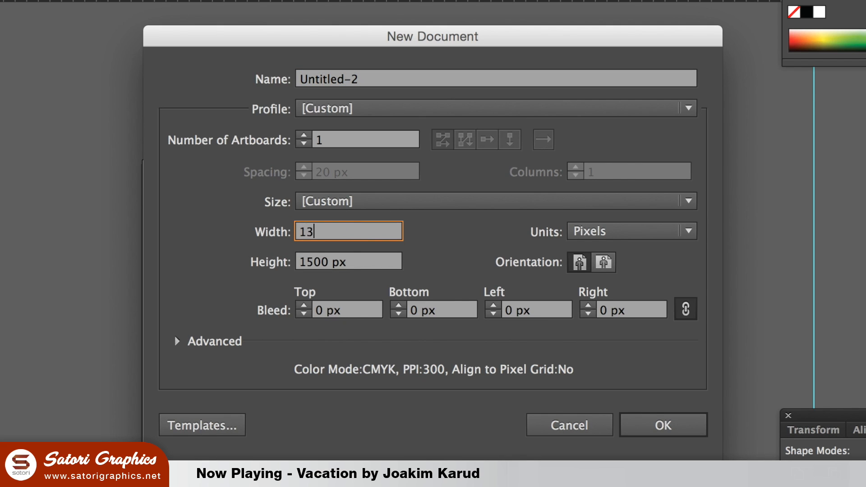
{"action": "key", "text": "Tab"}
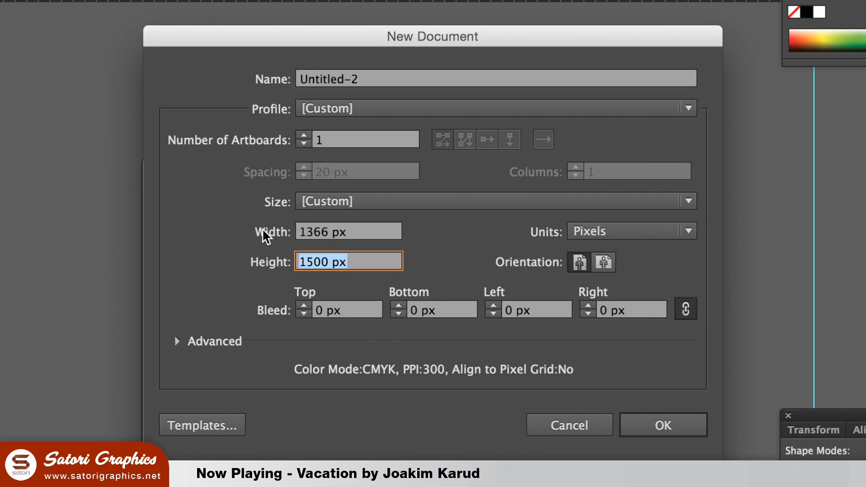
{"action": "type", "text": "768"}
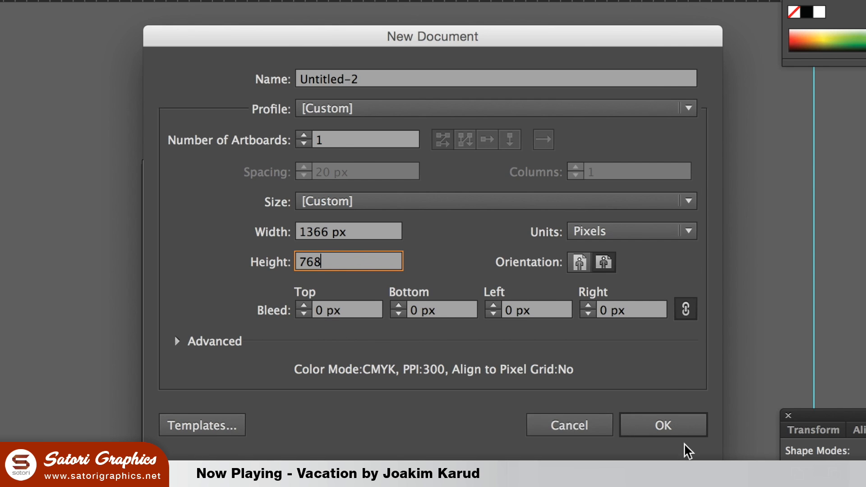
{"action": "left_click", "coordinate": [662, 425]}
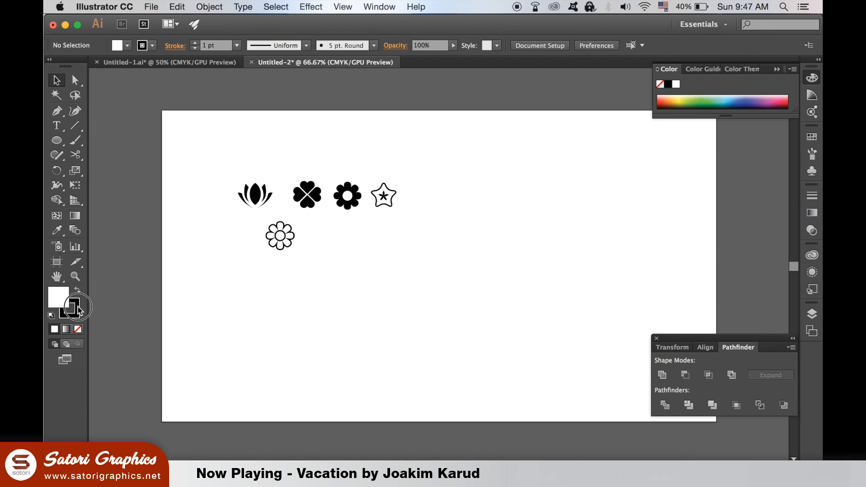
Step: Set the fill colour to a light blue in the colour picker
{"action": "double_click", "coordinate": [58, 297]}
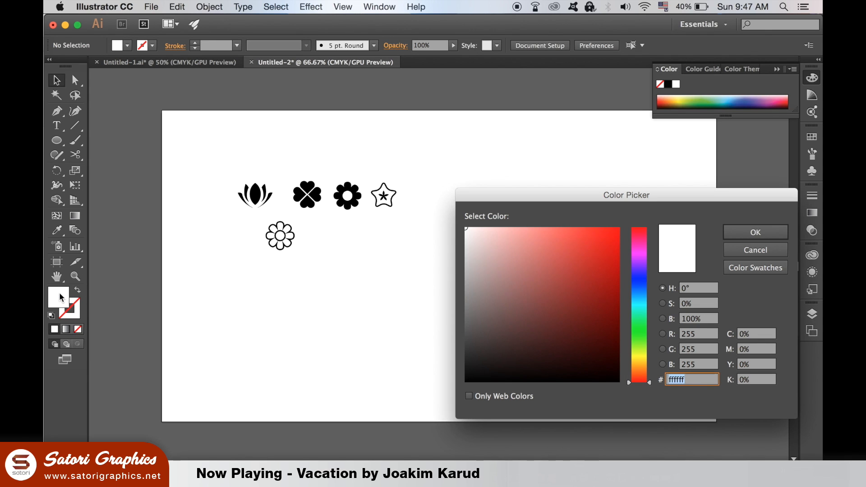
{"action": "left_click_drag", "start_coordinate": [639, 231], "coordinate": [639, 296]}
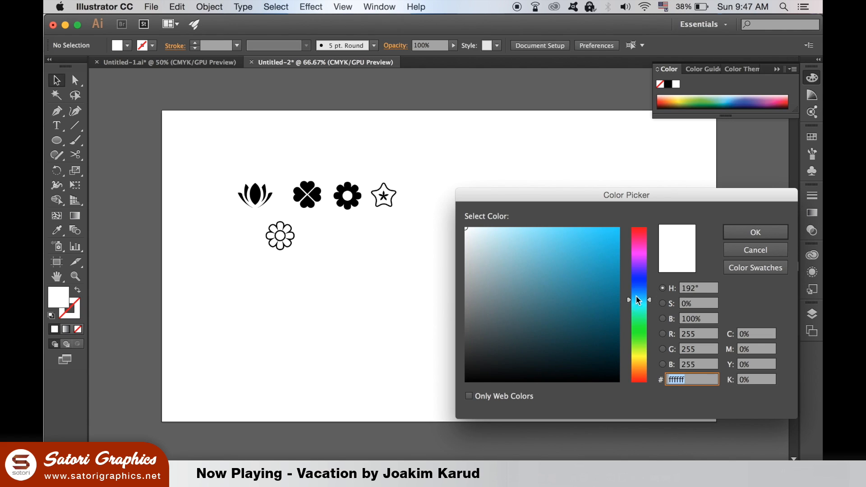
{"action": "left_click", "coordinate": [546, 208]}
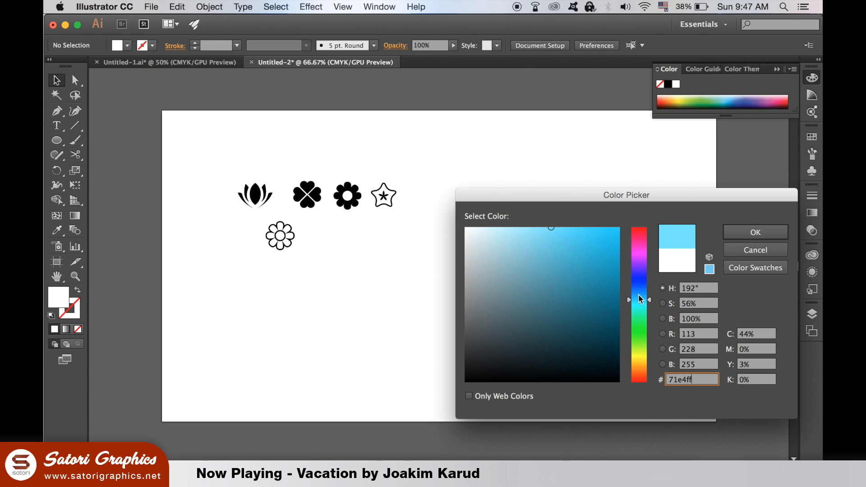
{"action": "left_click", "coordinate": [755, 232]}
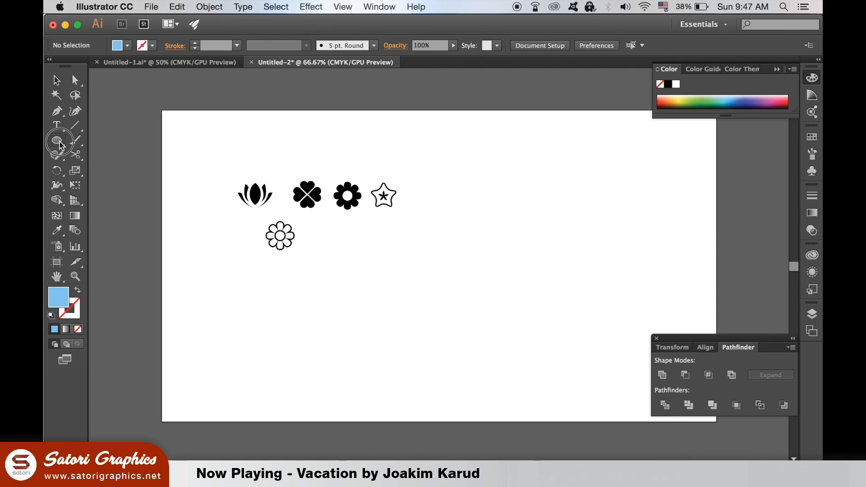
Step: Draw a rectangle over the artboard and send it to the back behind the icons
{"action": "left_click", "coordinate": [57, 140]}
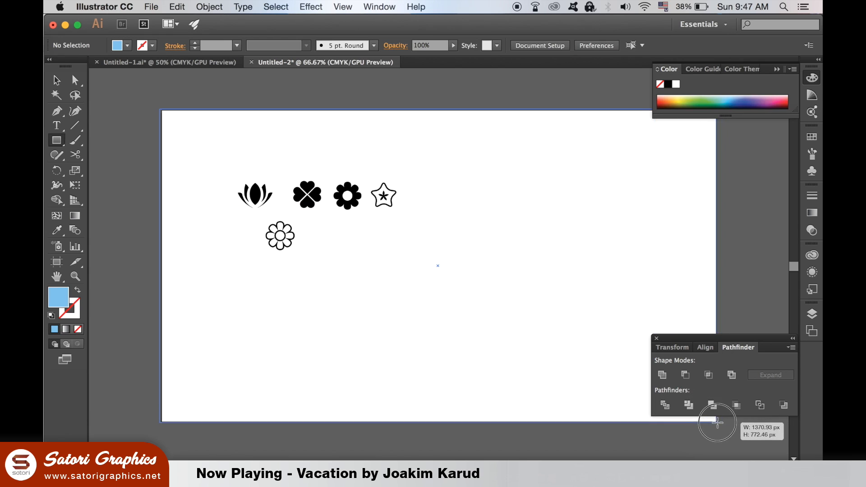
{"action": "left_click", "coordinate": [208, 6]}
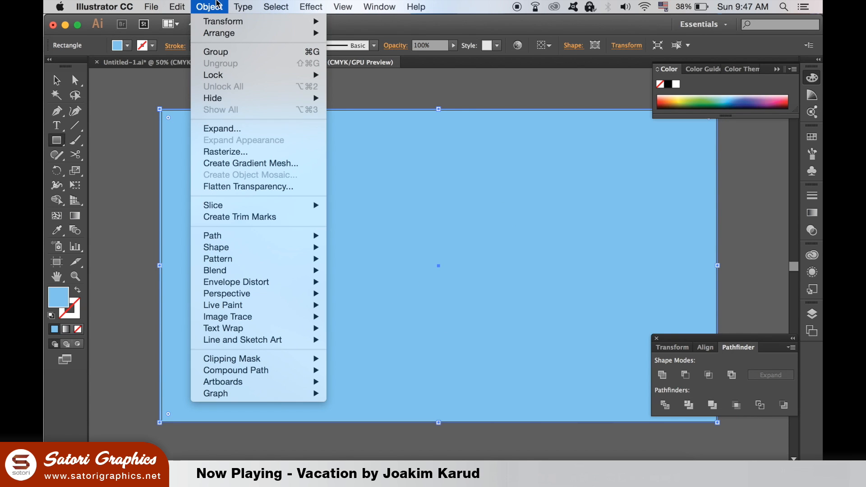
{"action": "mouse_move", "coordinate": [219, 32]}
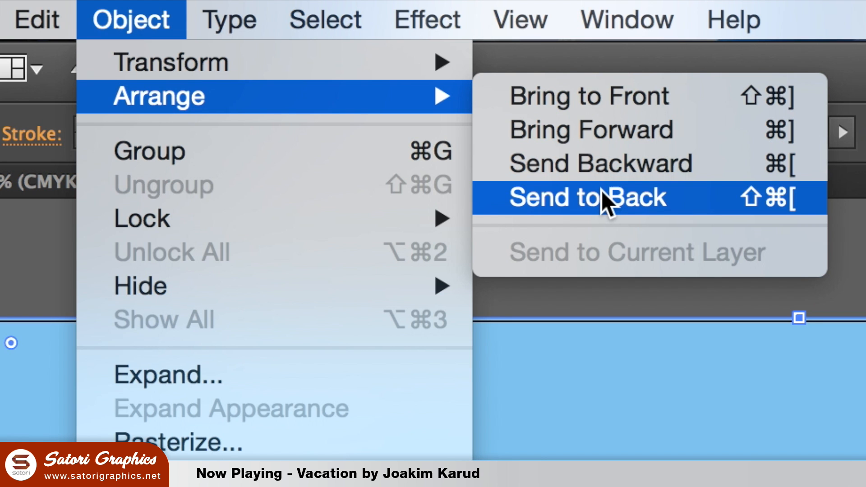
{"action": "left_click", "coordinate": [585, 198]}
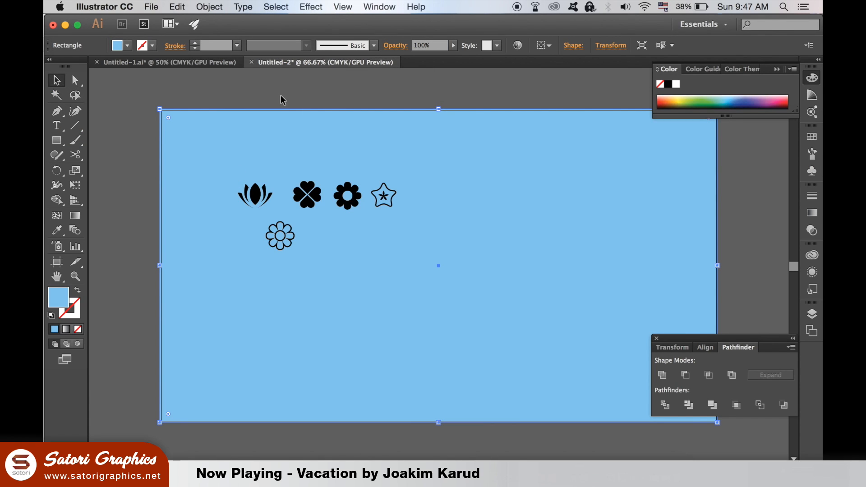
{"action": "left_click", "coordinate": [209, 6]}
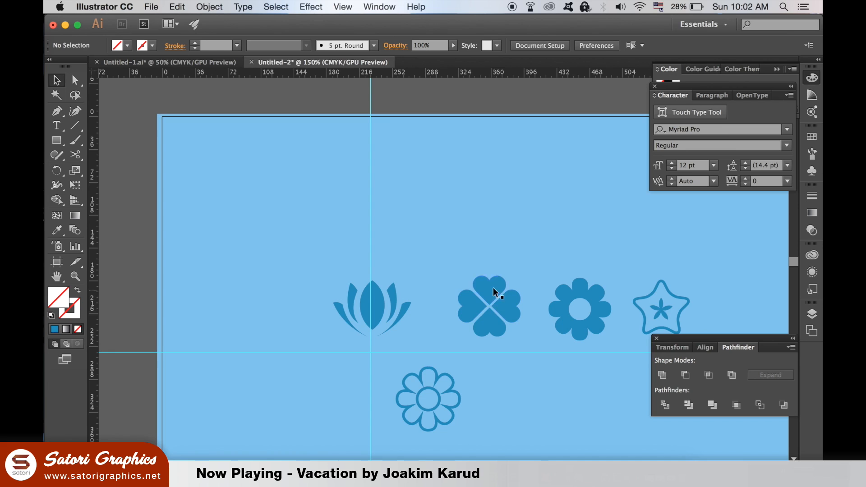
Step: Move the clover, lotus, solid flower and star into the top-left tile area
{"action": "left_click", "coordinate": [488, 306]}
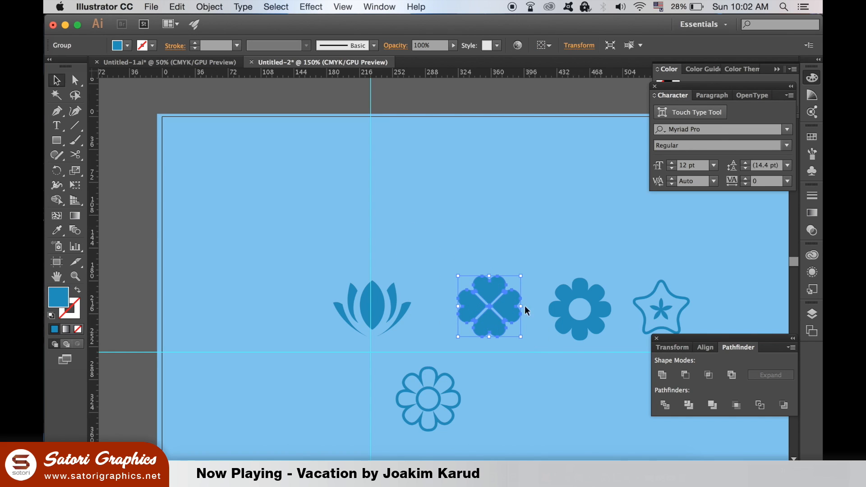
{"action": "left_click_drag", "start_coordinate": [489, 307], "coordinate": [200, 153]}
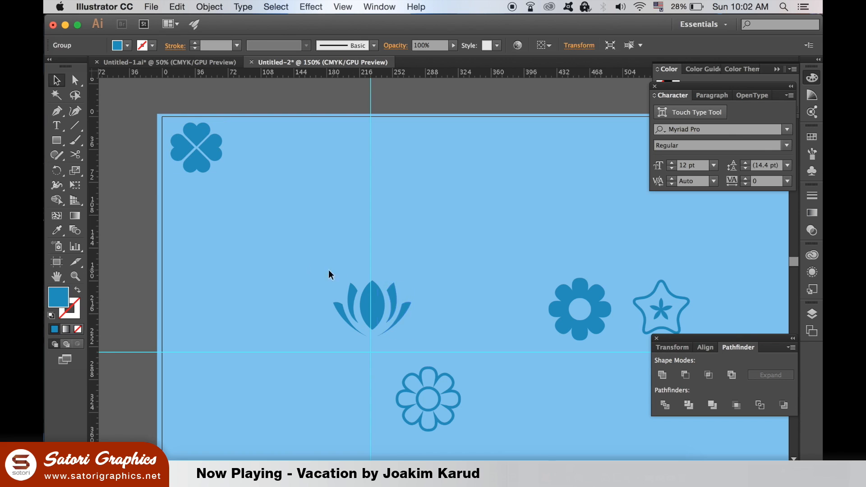
{"action": "left_click_drag", "start_coordinate": [373, 306], "coordinate": [257, 287]}
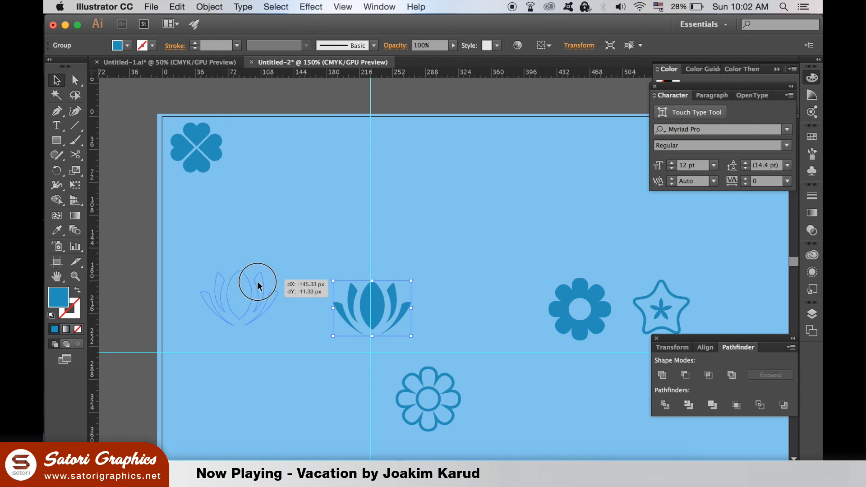
{"action": "left_click_drag", "start_coordinate": [371, 307], "coordinate": [210, 319]}
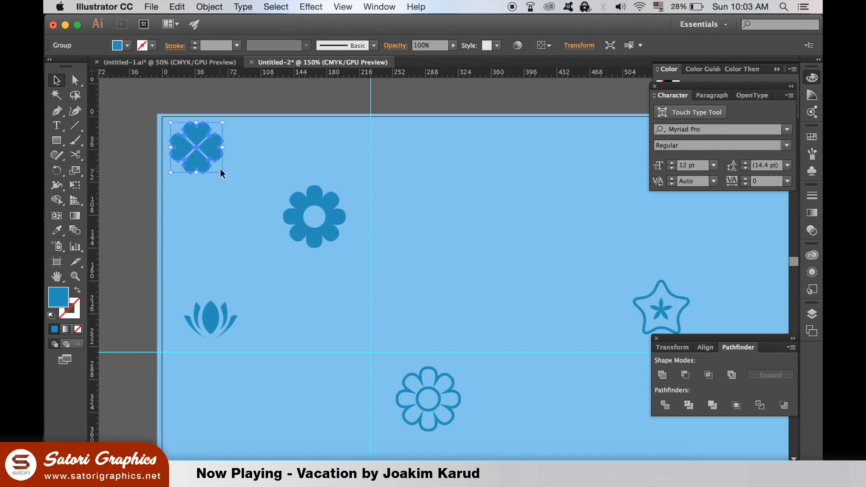
{"action": "left_click", "coordinate": [661, 307]}
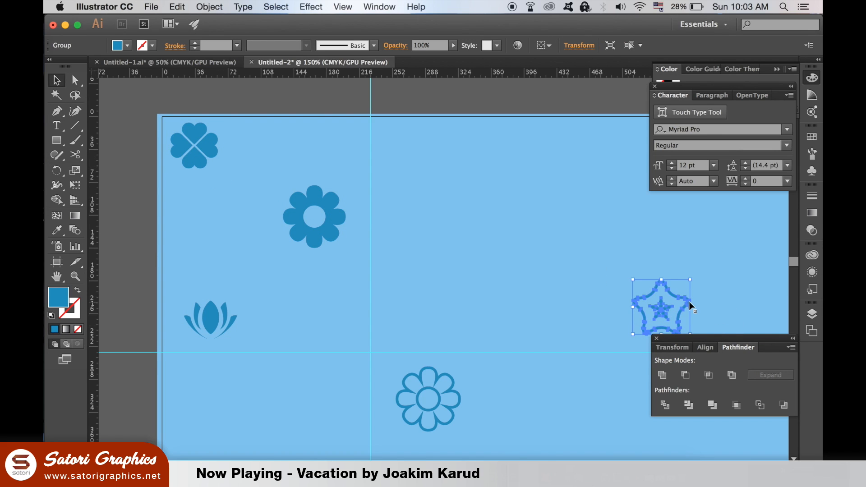
{"action": "left_click_drag", "start_coordinate": [660, 308], "coordinate": [323, 304]}
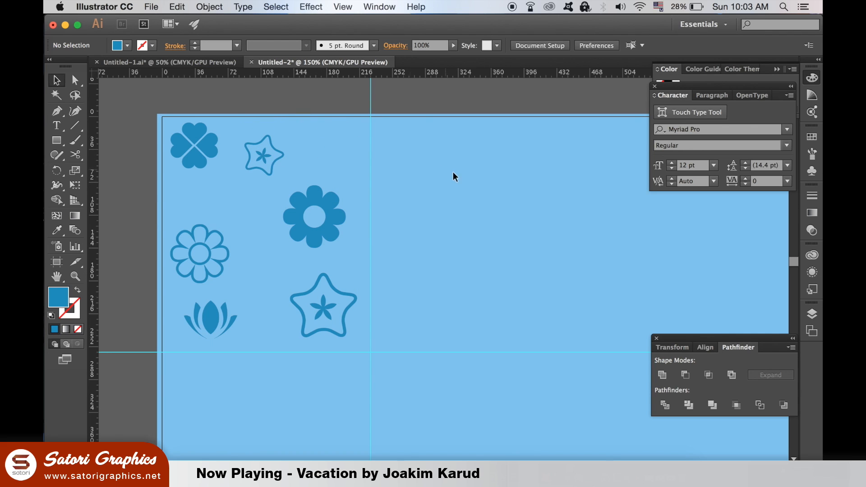
Step: Option-drag copies of the clover and lotus, some smaller, into the cluster
{"action": "left_click", "coordinate": [260, 317]}
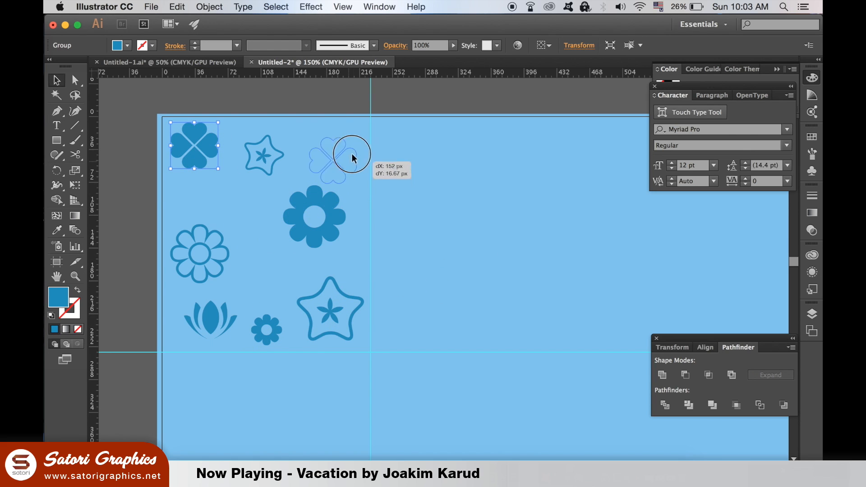
{"action": "left_click_drag", "start_coordinate": [193, 146], "coordinate": [336, 260]}
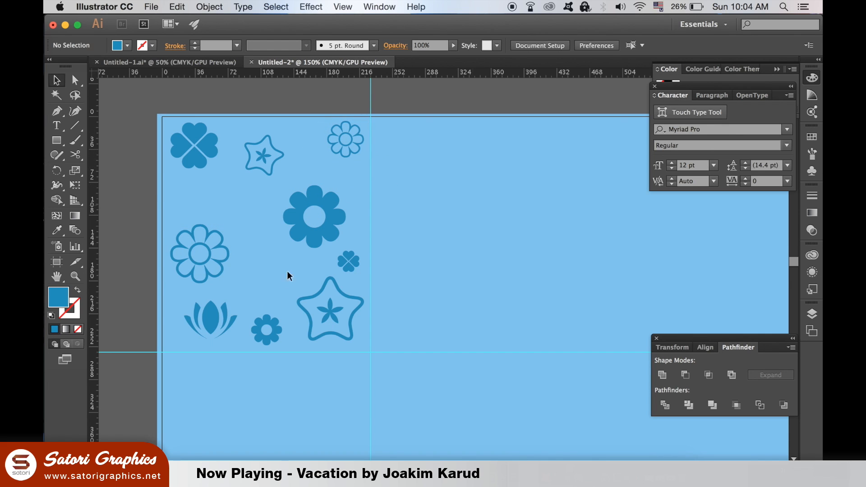
{"action": "left_click", "coordinate": [264, 154]}
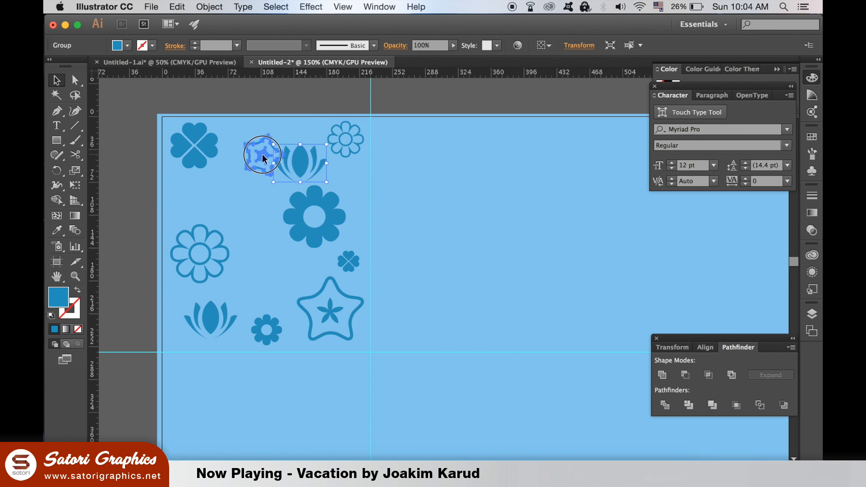
{"action": "left_click_drag", "start_coordinate": [262, 154], "coordinate": [307, 164]}
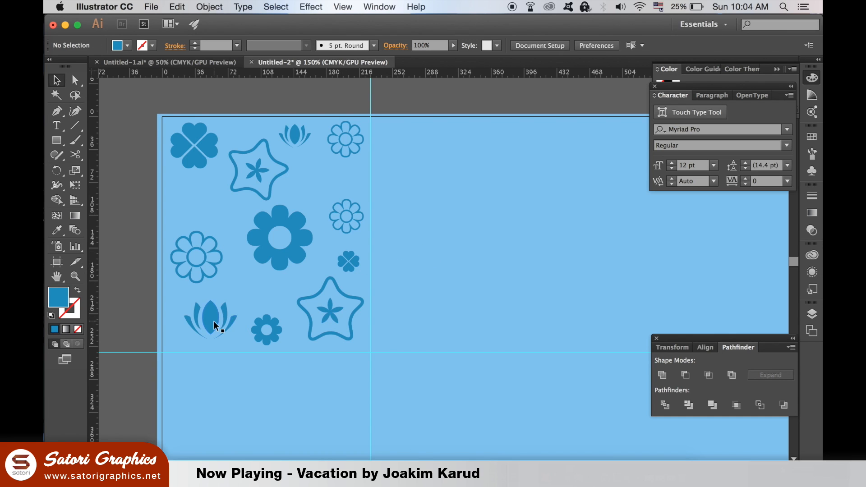
{"action": "left_click_drag", "start_coordinate": [210, 320], "coordinate": [201, 207]}
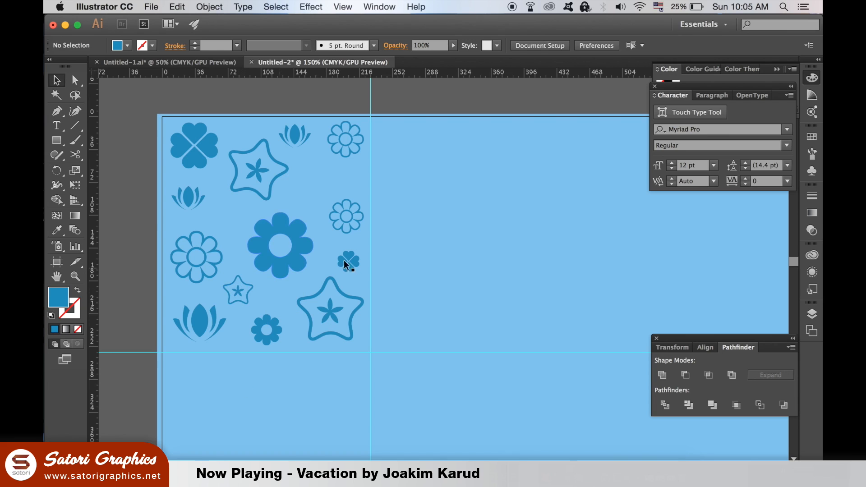
Step: Add small clover copies in the remaining gaps and shrink a lotus copy to fit
{"action": "left_click_drag", "start_coordinate": [346, 262], "coordinate": [227, 218]}
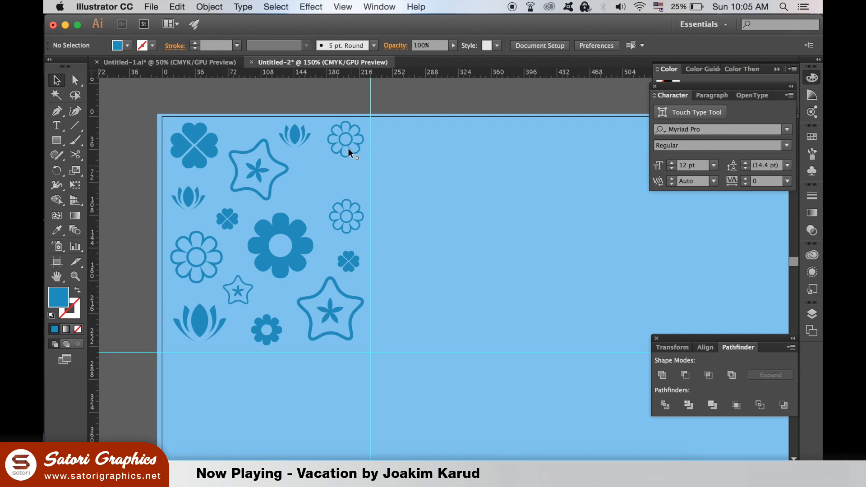
{"action": "left_click_drag", "start_coordinate": [346, 138], "coordinate": [309, 177]}
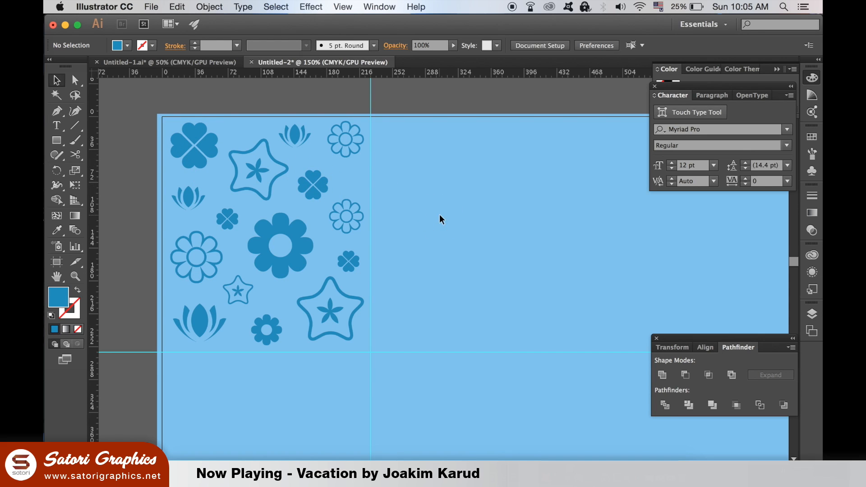
{"action": "left_click", "coordinate": [309, 185]}
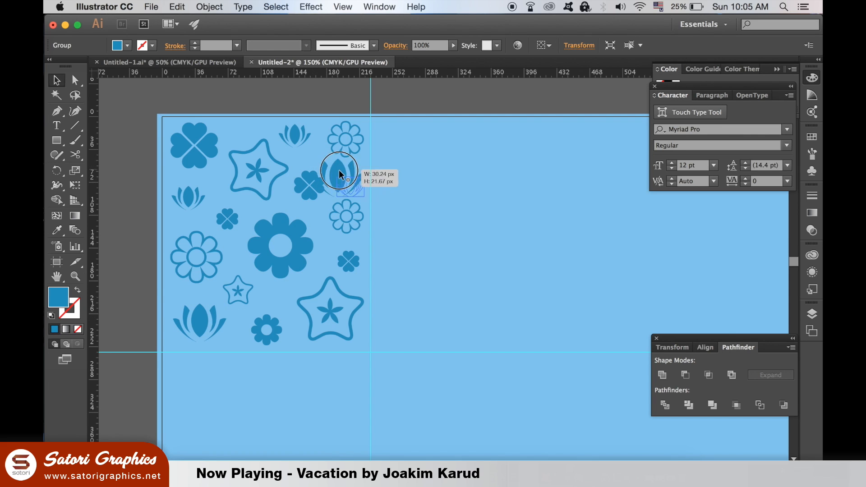
{"action": "left_click_drag", "start_coordinate": [340, 172], "coordinate": [351, 178]}
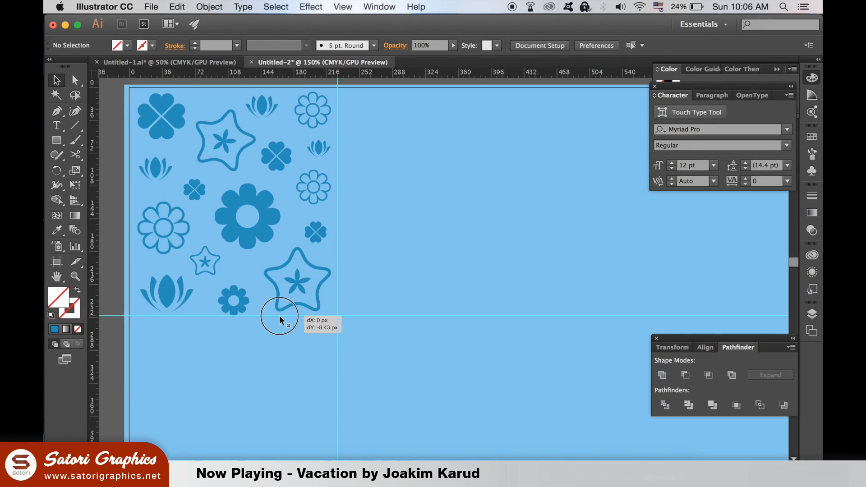
Step: Option-drag copies of the icon tile across the width, then duplicate the strip into rows downward
{"action": "left_click_drag", "start_coordinate": [279, 320], "coordinate": [334, 138]}
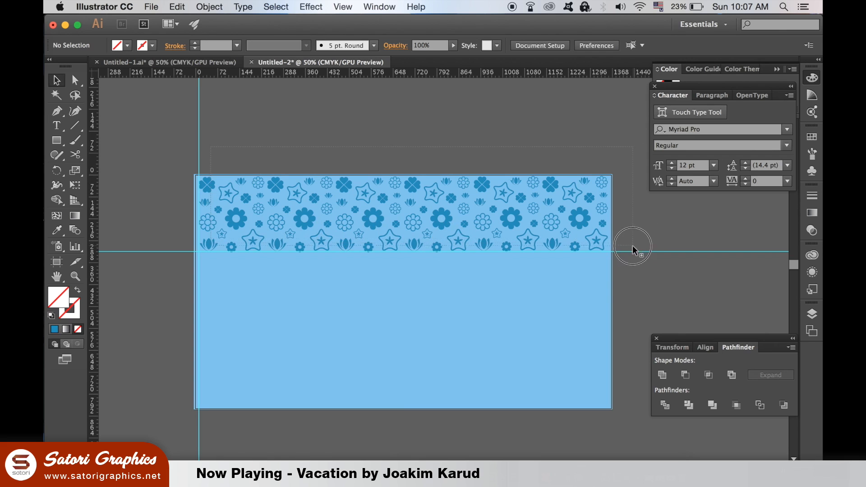
{"action": "left_click_drag", "start_coordinate": [633, 249], "coordinate": [533, 265]}
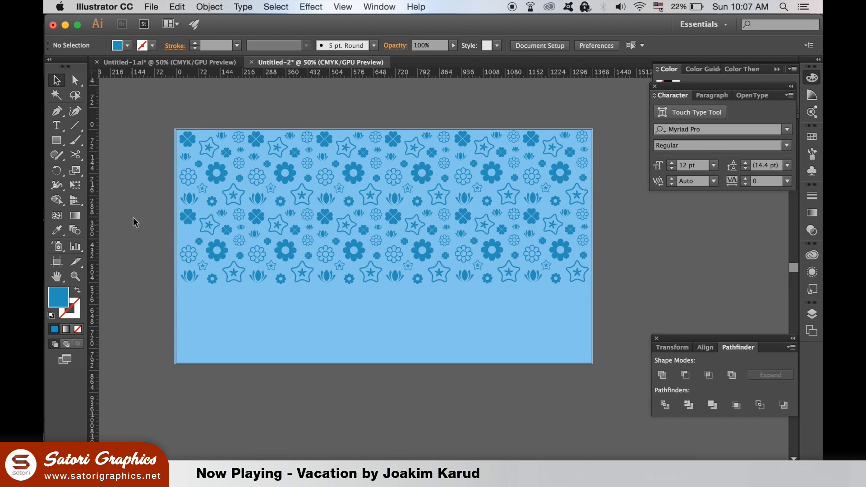
{"action": "left_click_drag", "start_coordinate": [394, 209], "coordinate": [395, 295]}
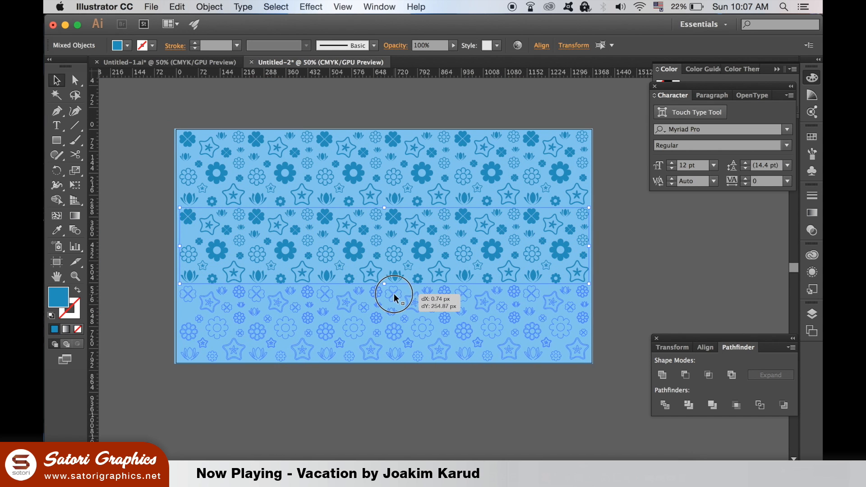